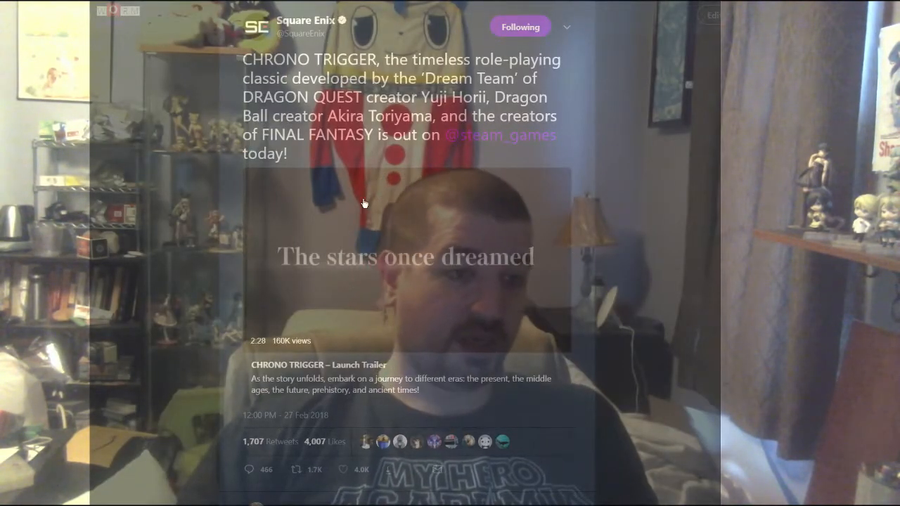
scroll("down", 3)
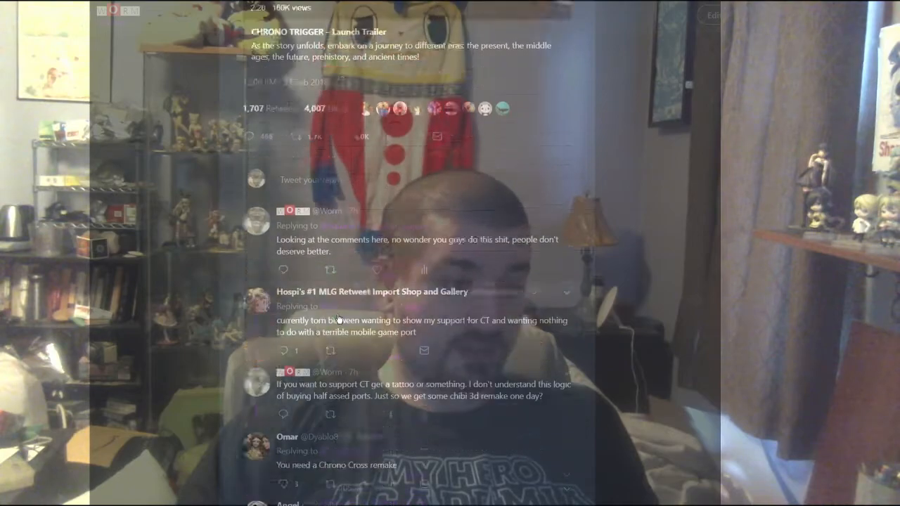
scroll("down", 3)
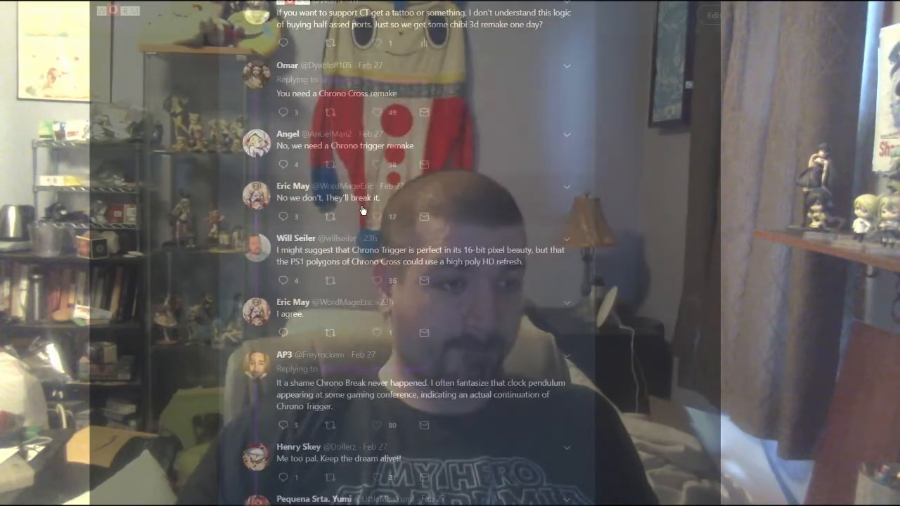
scroll("down", 3)
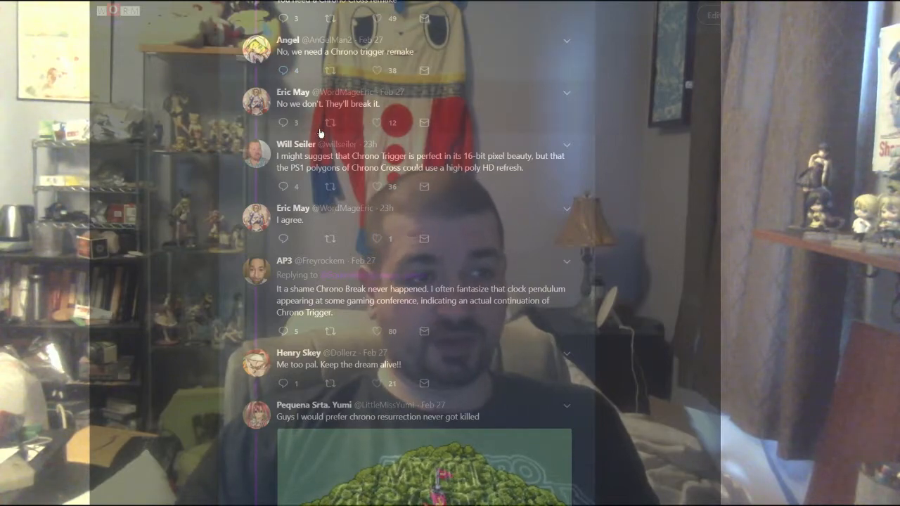
mouse_move(454, 231)
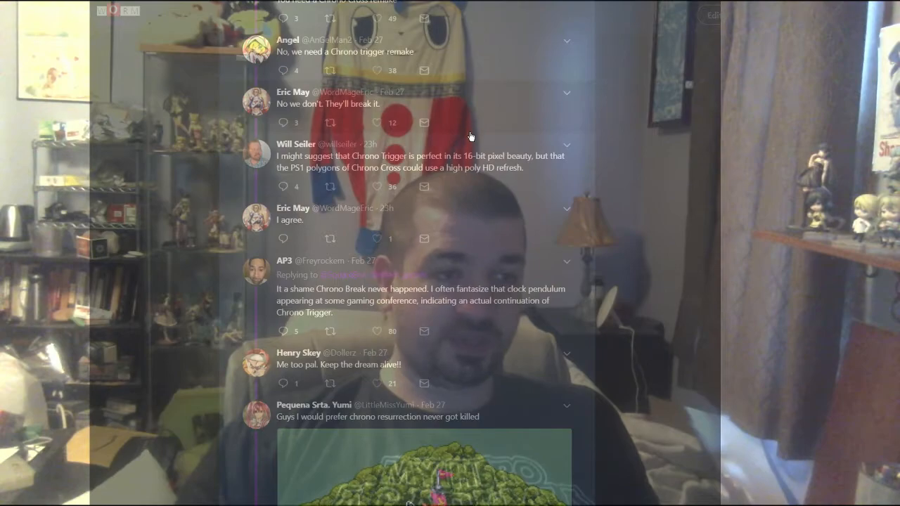
scroll("down", 3)
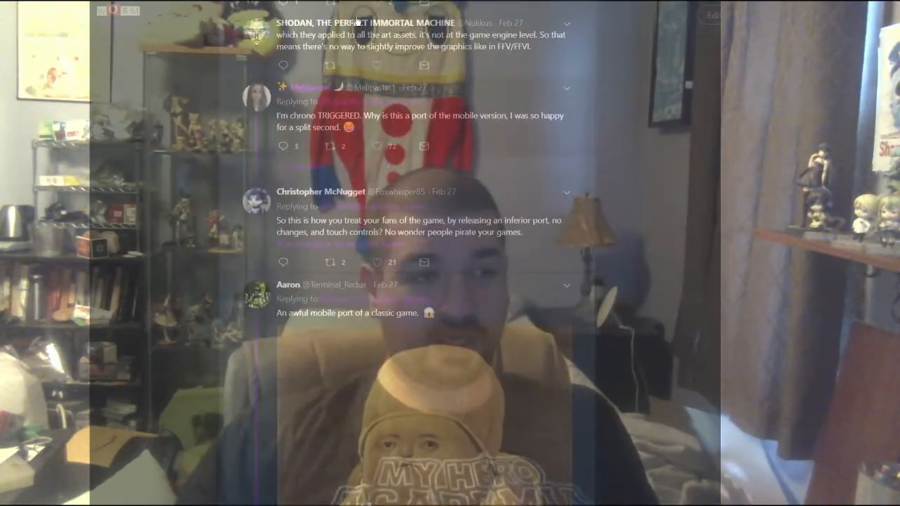
scroll("down", 3)
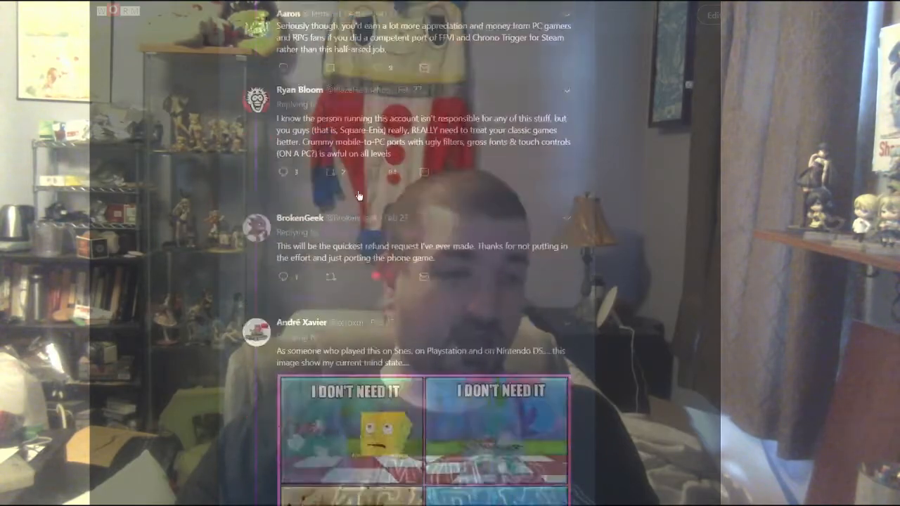
scroll("up", 3)
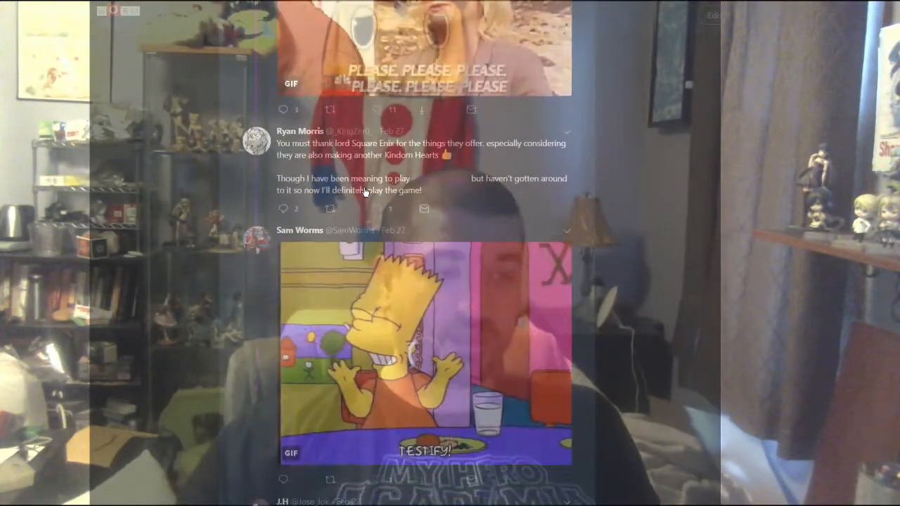
scroll("up", 3)
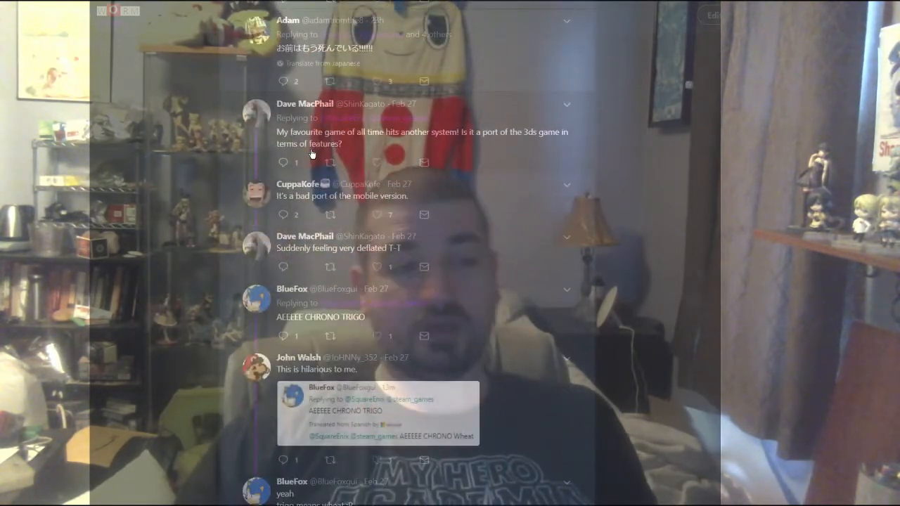
scroll("down", 3)
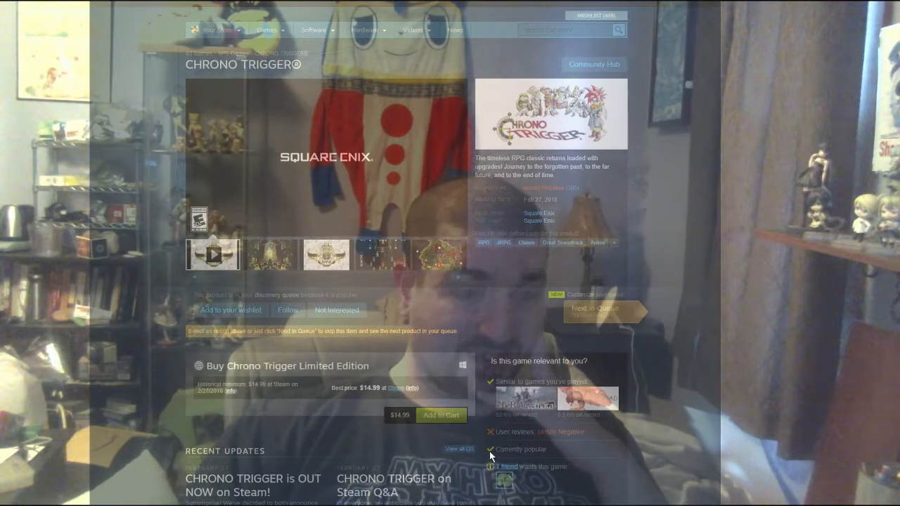
mouse_move(197, 225)
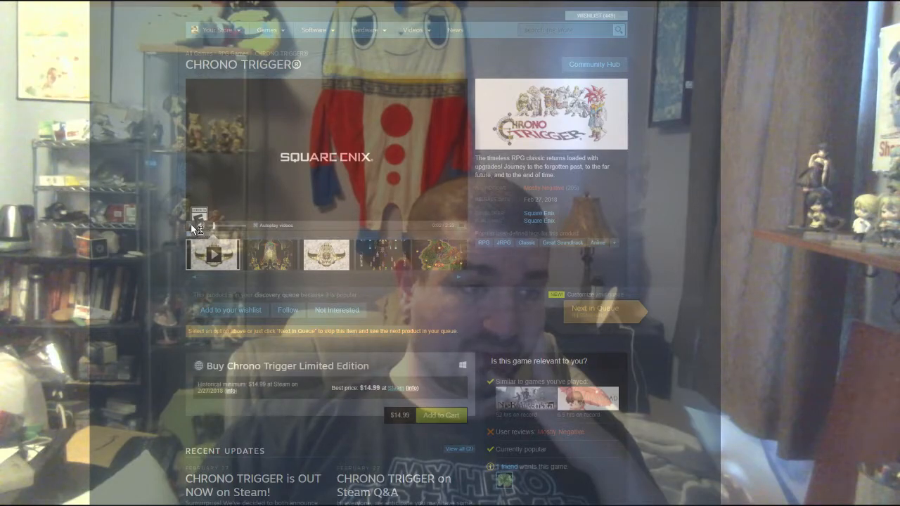